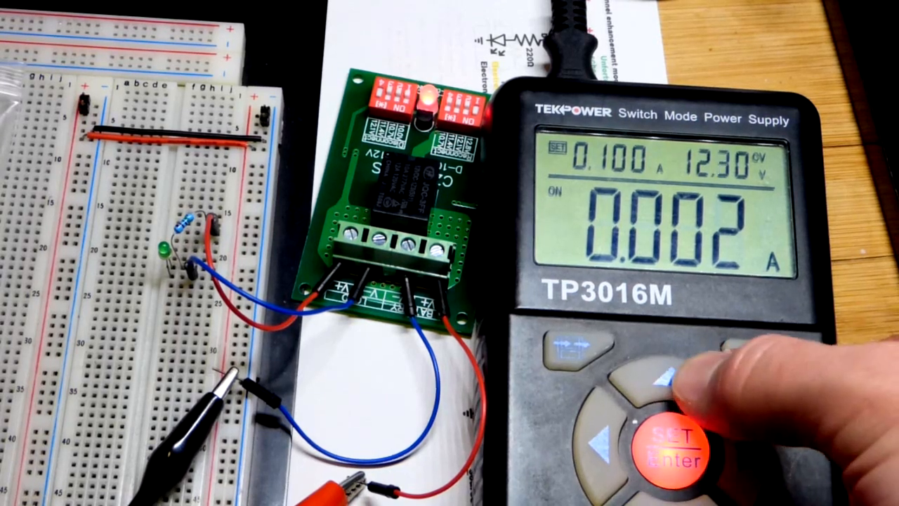
pyautogui.click(657, 383)
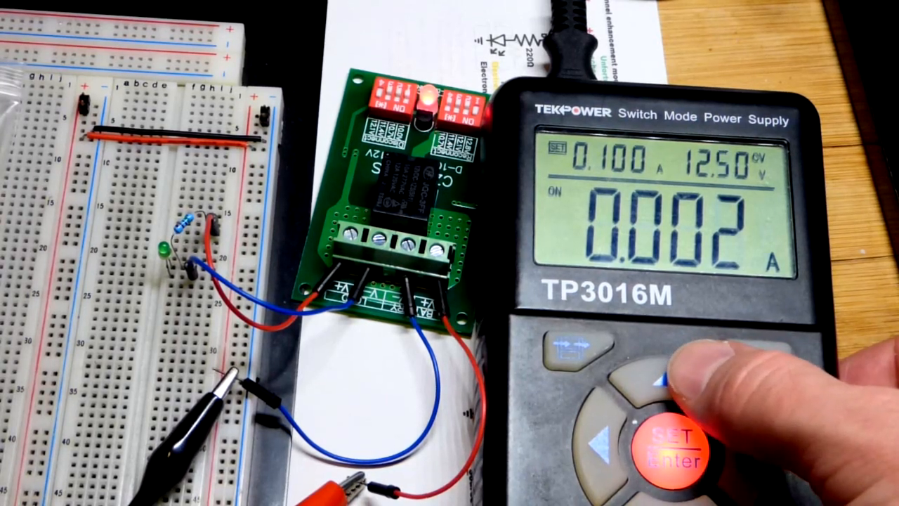
pyautogui.click(674, 379)
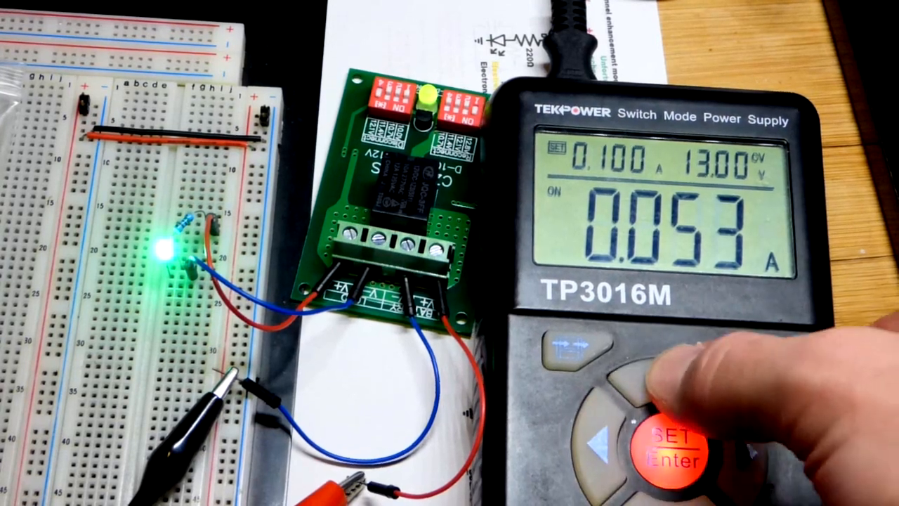
pyautogui.click(681, 380)
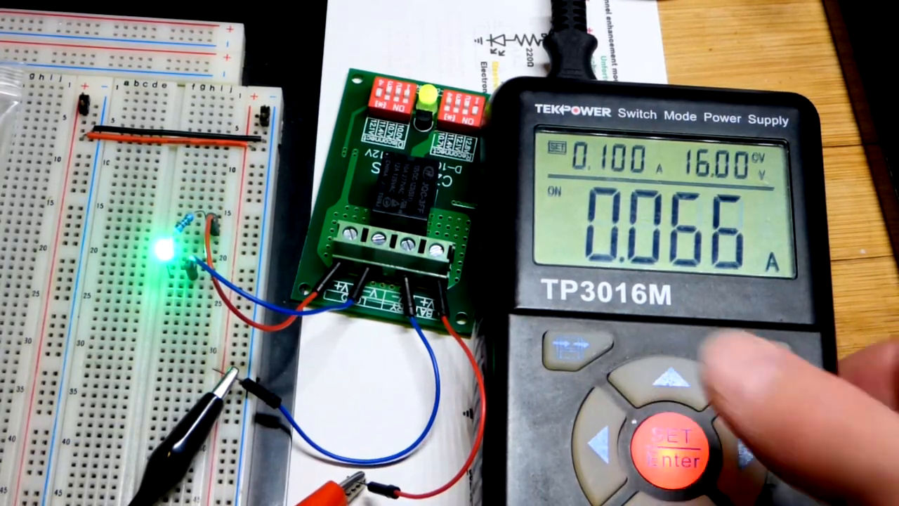